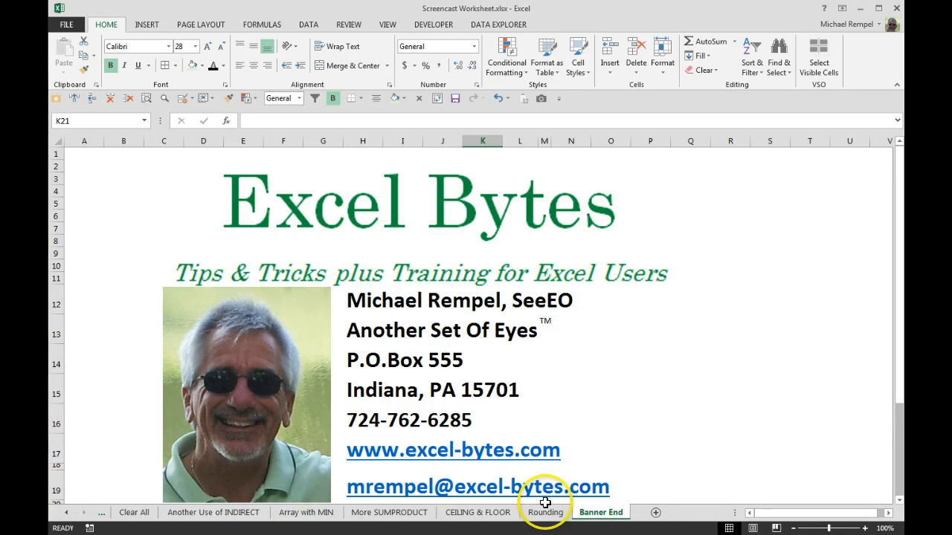
Switch to the Rounding worksheet and select the MROUND heading cell F19.
click(544, 511)
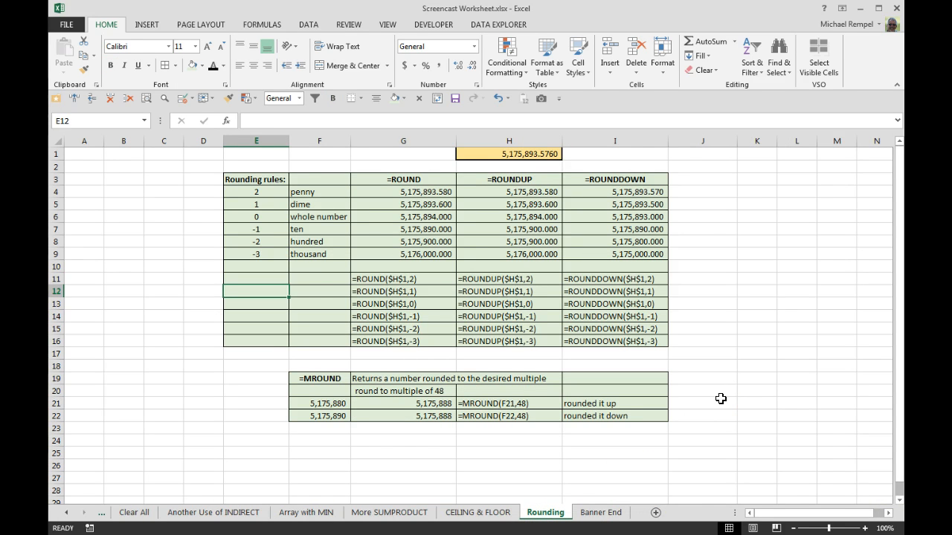
mouse_move(461, 177)
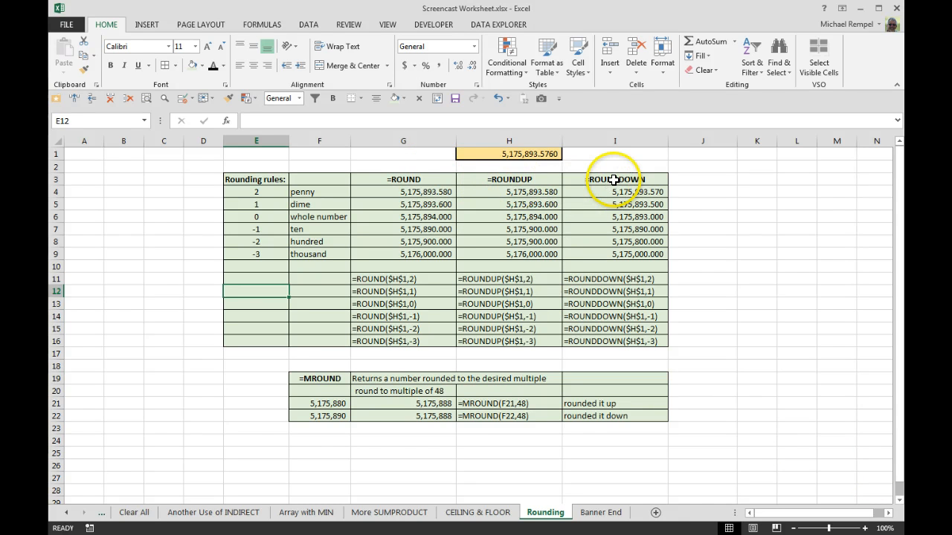
click(318, 378)
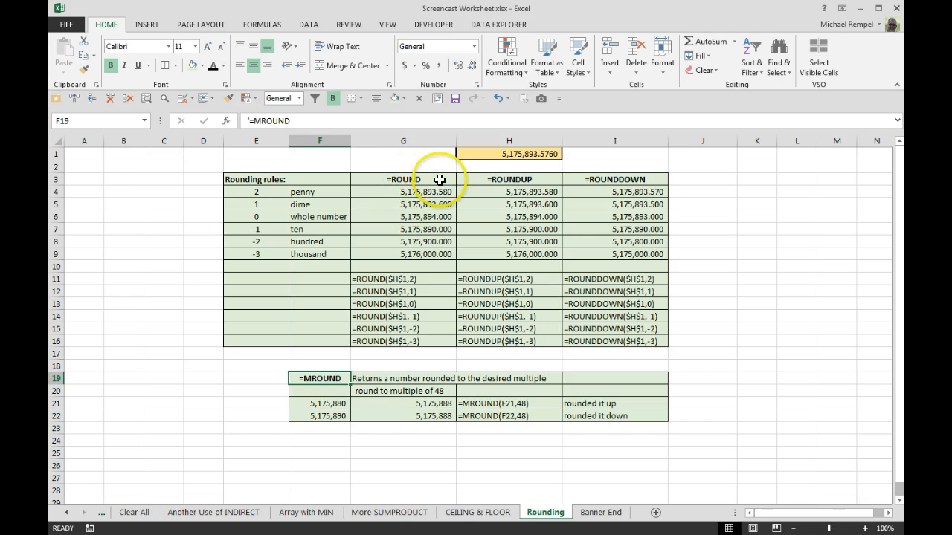
mouse_move(429, 204)
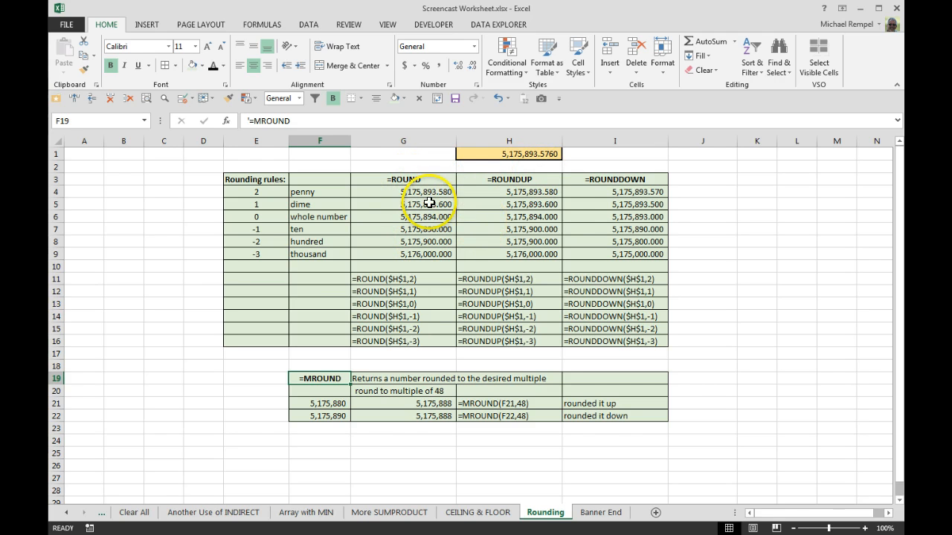
mouse_move(566, 164)
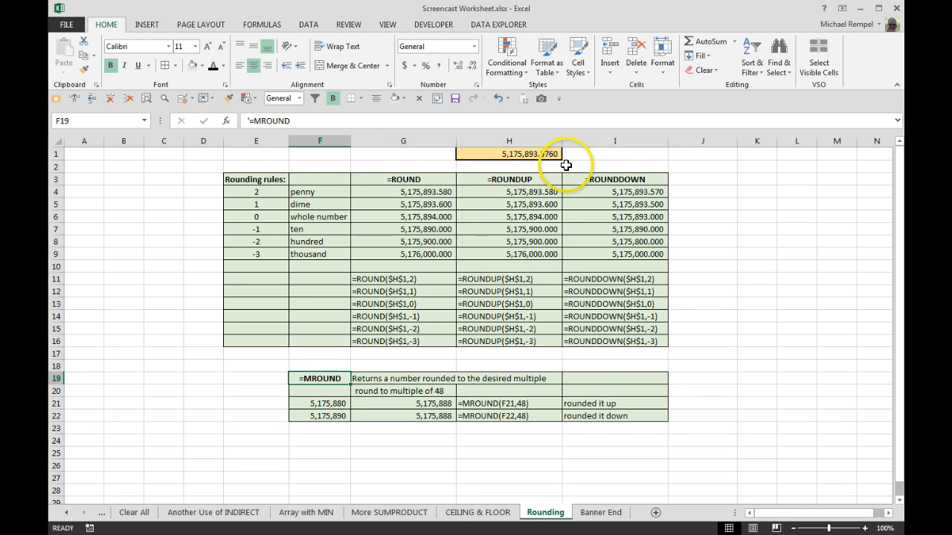
click(701, 191)
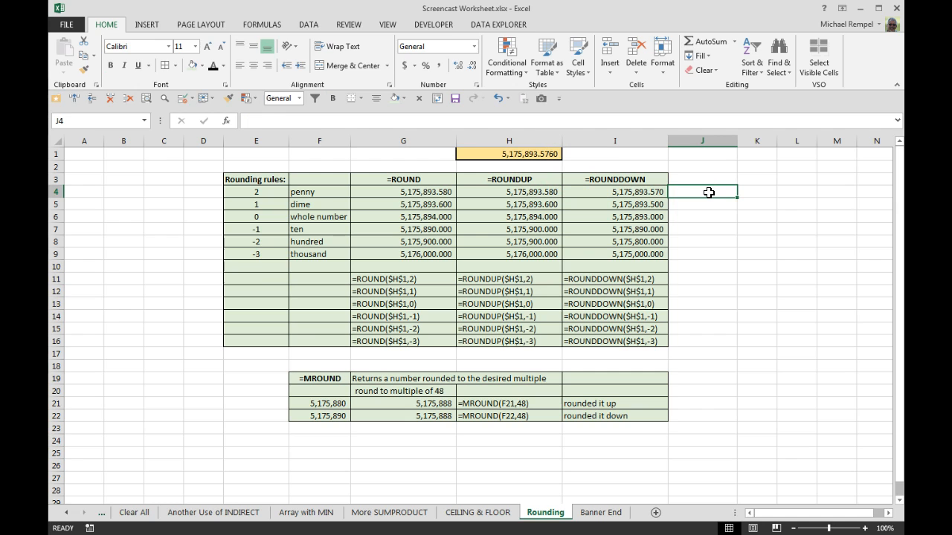
text(=rou)
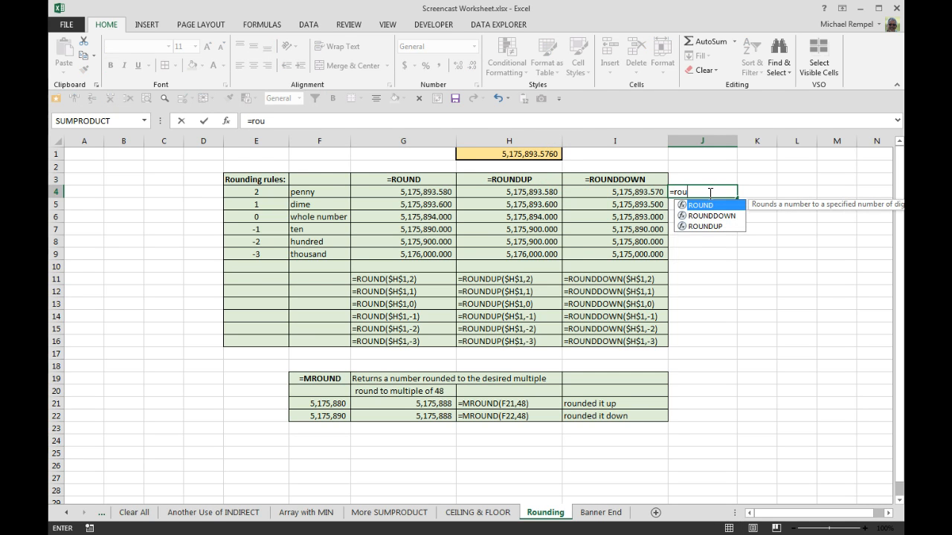
mouse_move(708, 232)
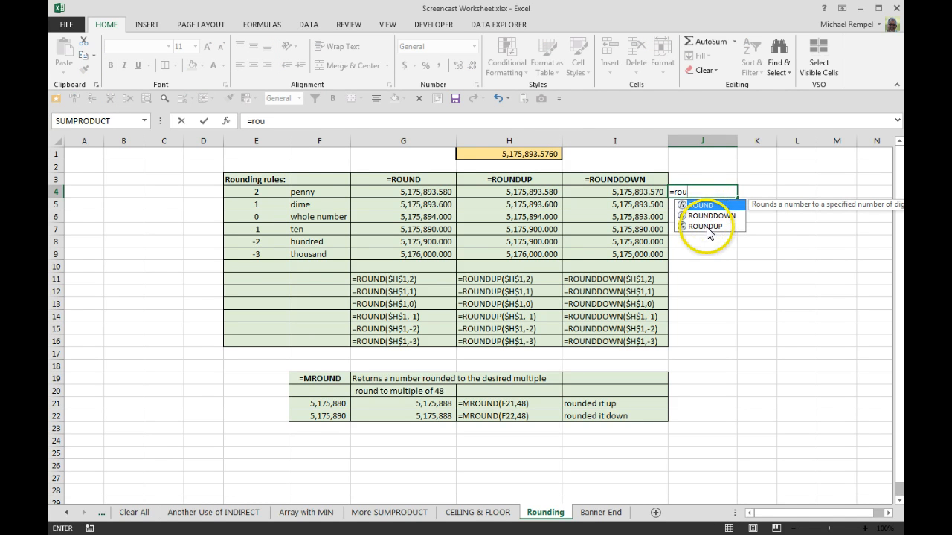
mouse_move(836, 212)
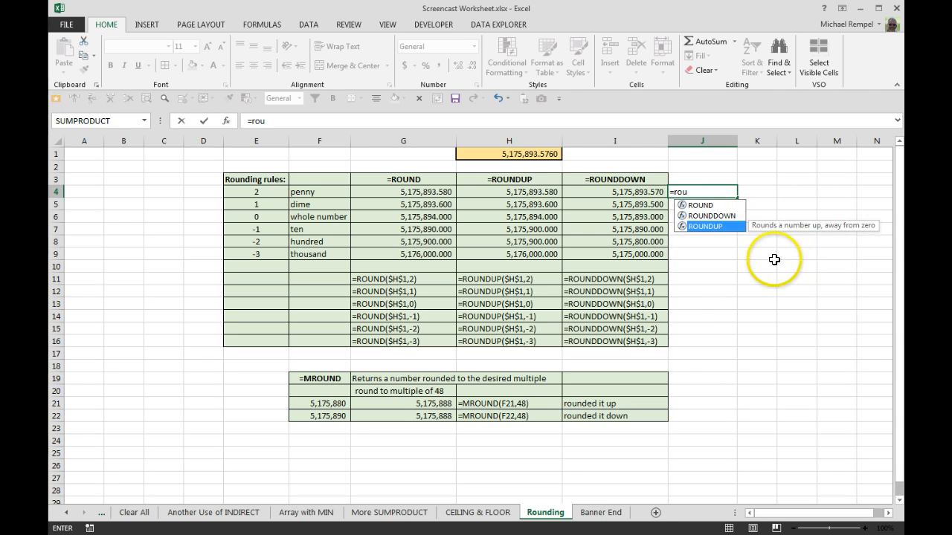
mouse_move(836, 241)
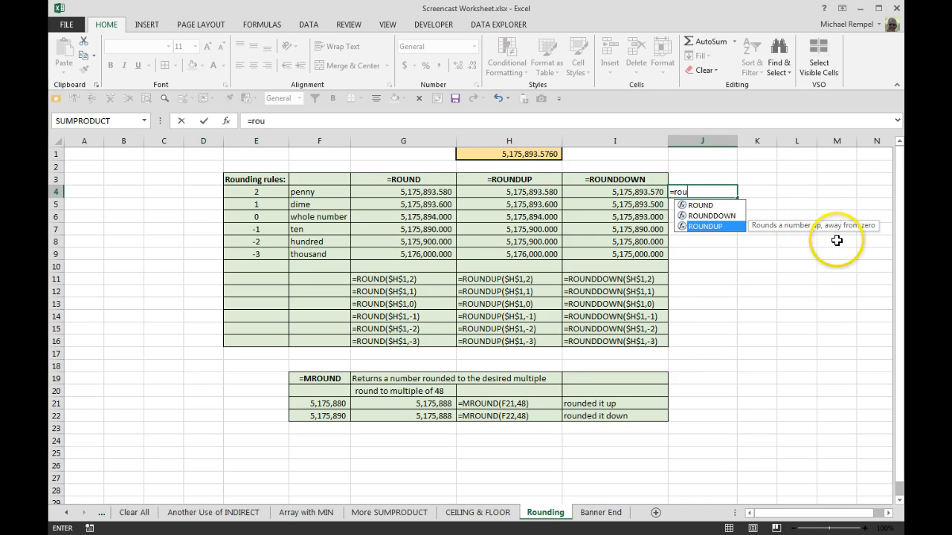
mouse_move(842, 241)
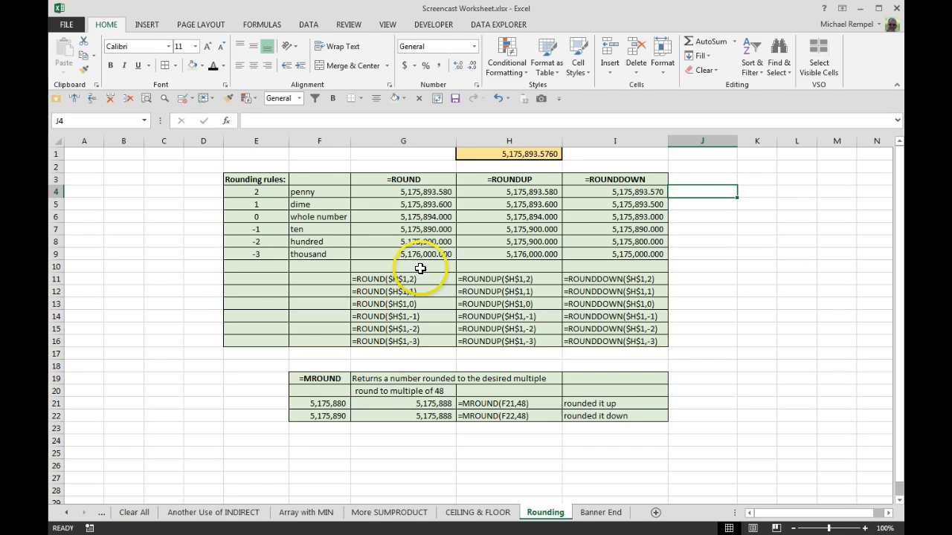
drag(256, 179, 320, 253)
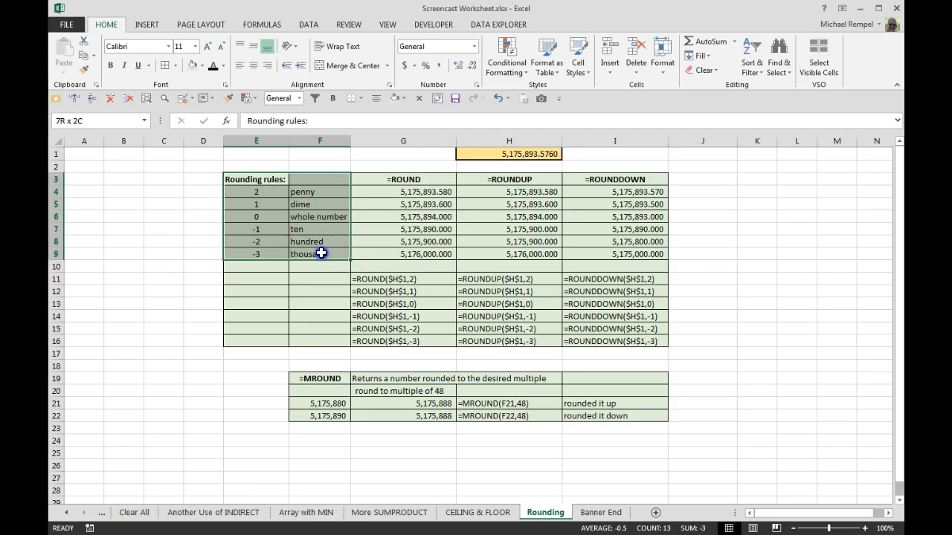
click(164, 190)
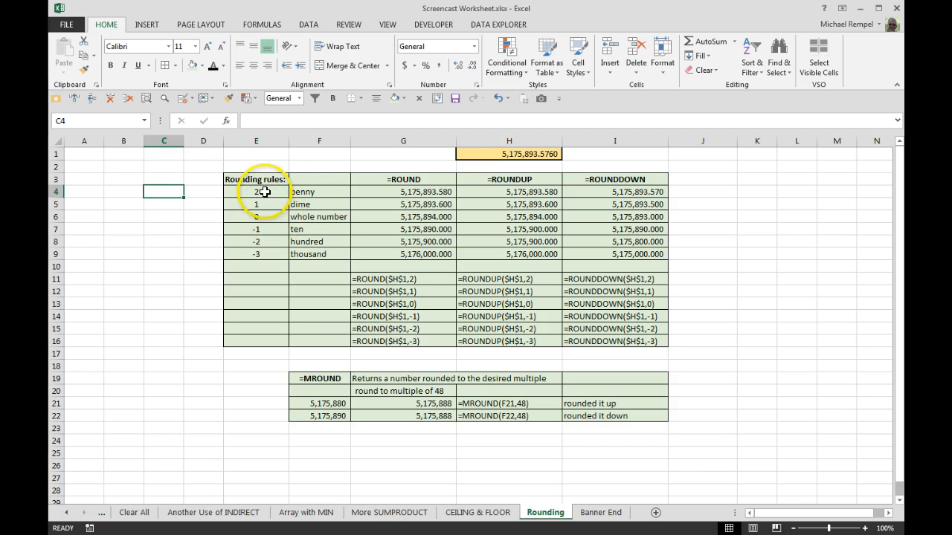
click(256, 192)
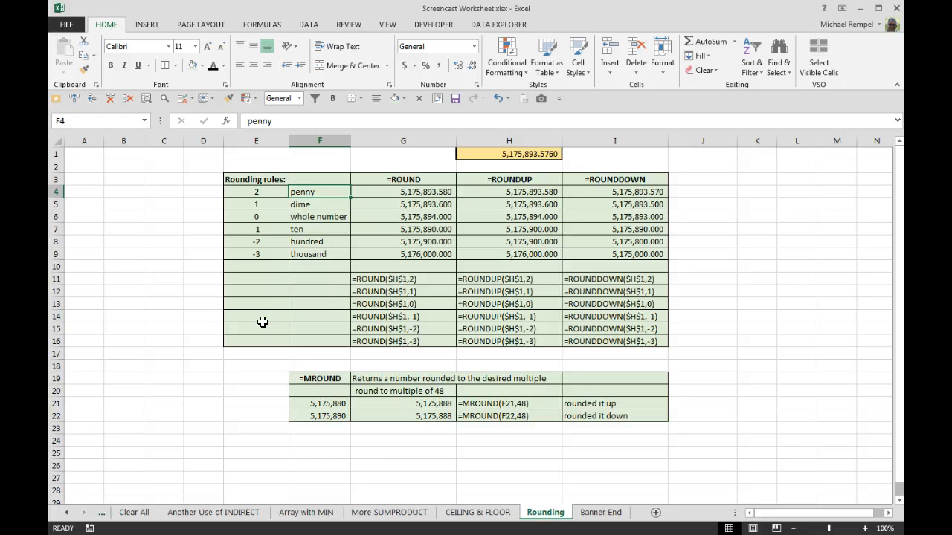
mouse_move(223, 226)
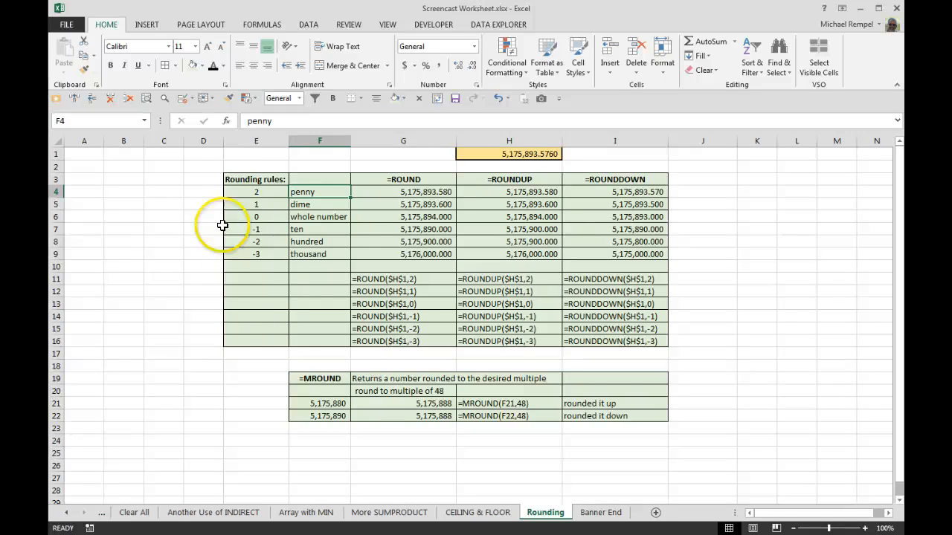
mouse_move(191, 306)
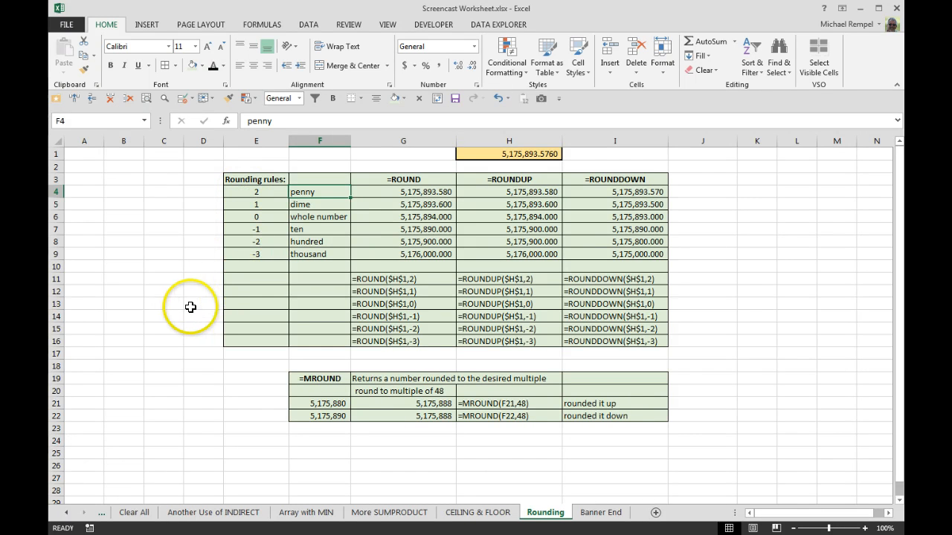
mouse_move(547, 156)
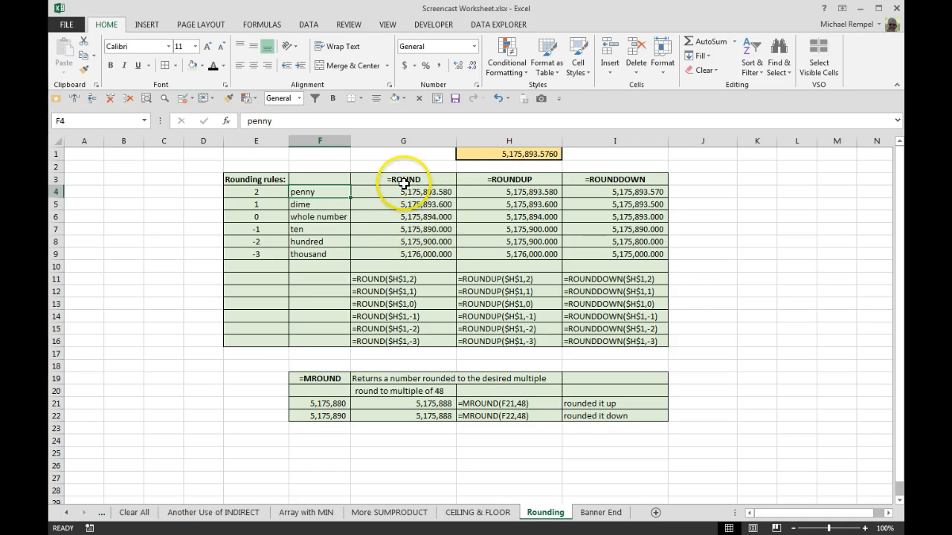
mouse_move(440, 218)
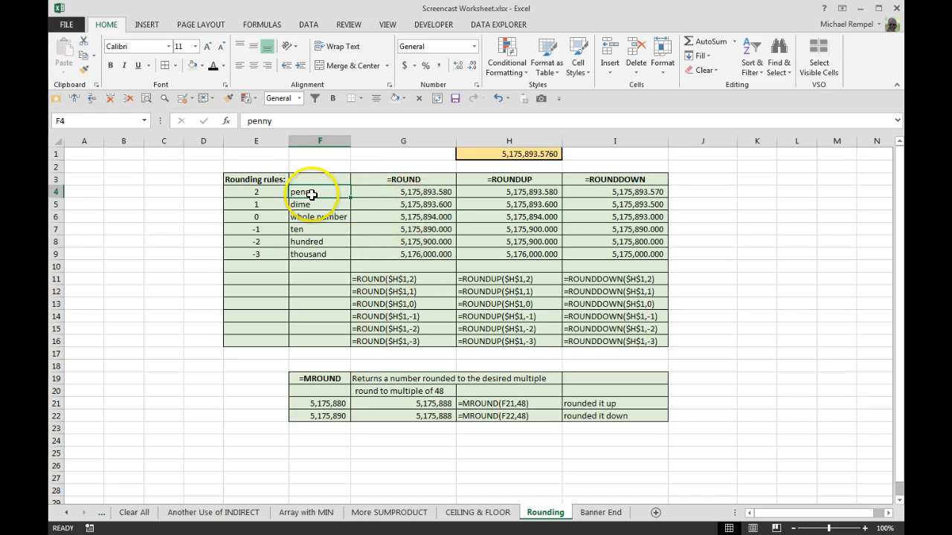
click(403, 190)
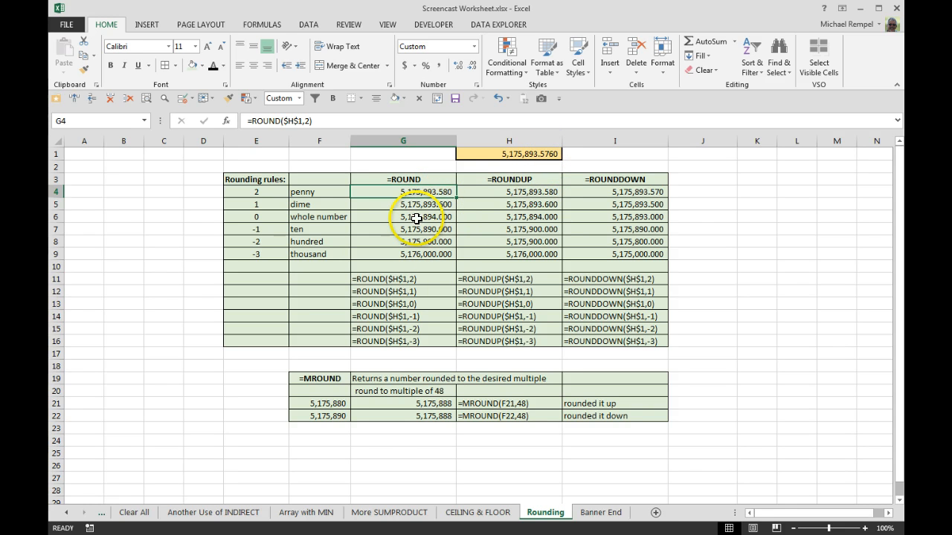
click(403, 204)
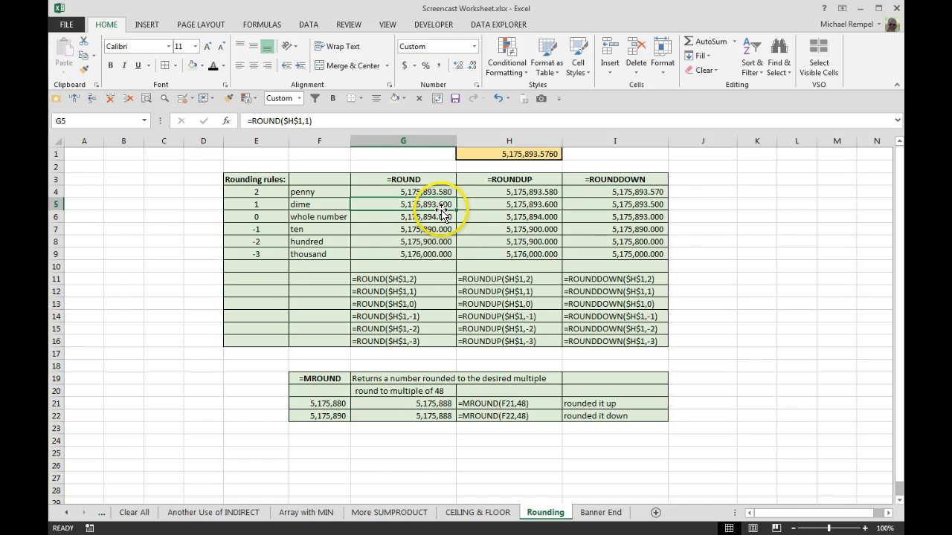
click(403, 217)
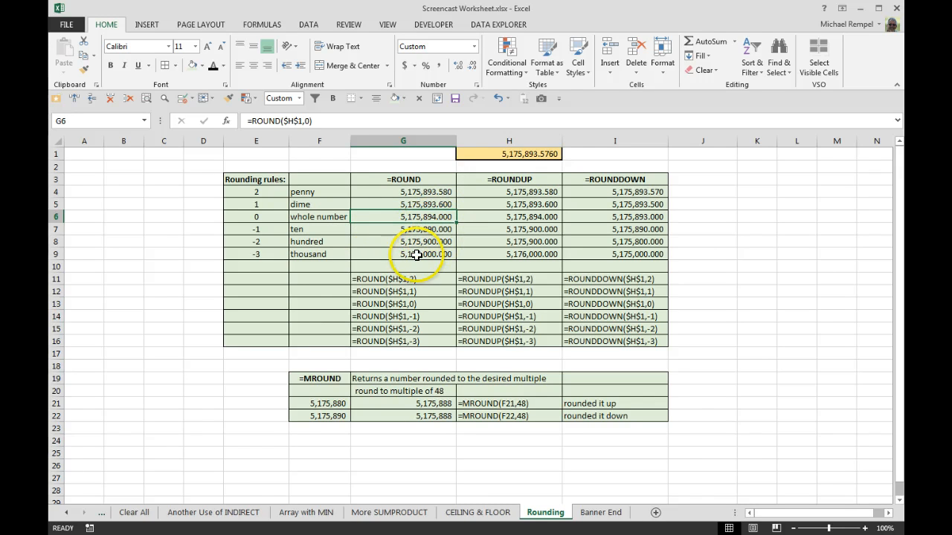
click(403, 229)
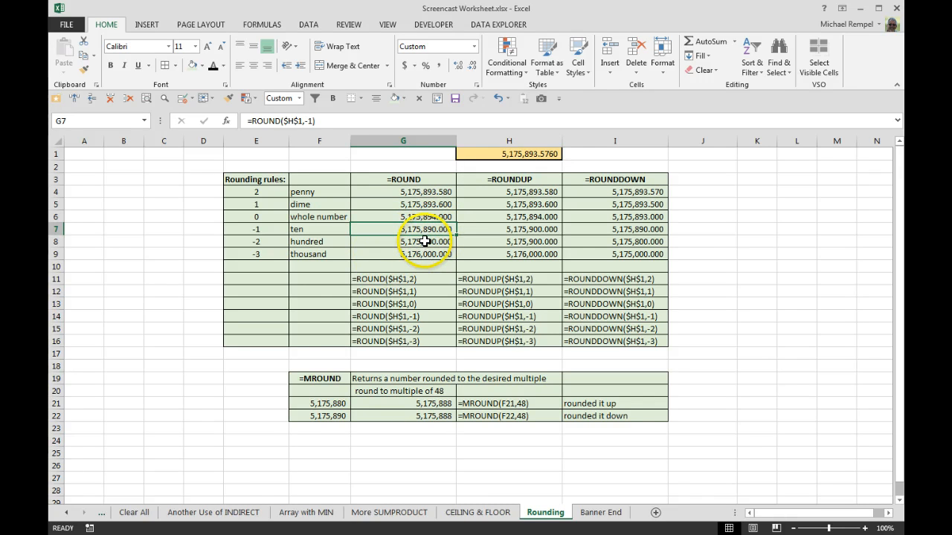
click(403, 253)
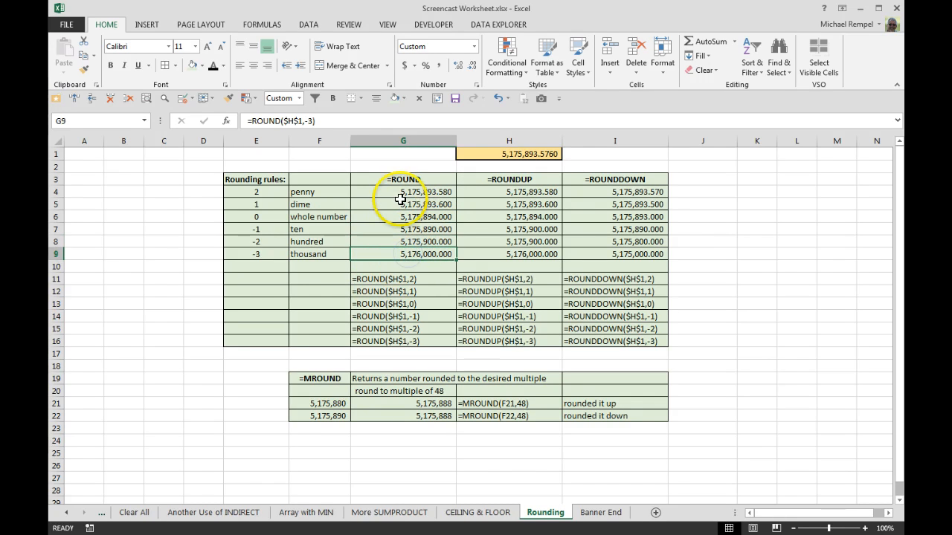
mouse_move(416, 223)
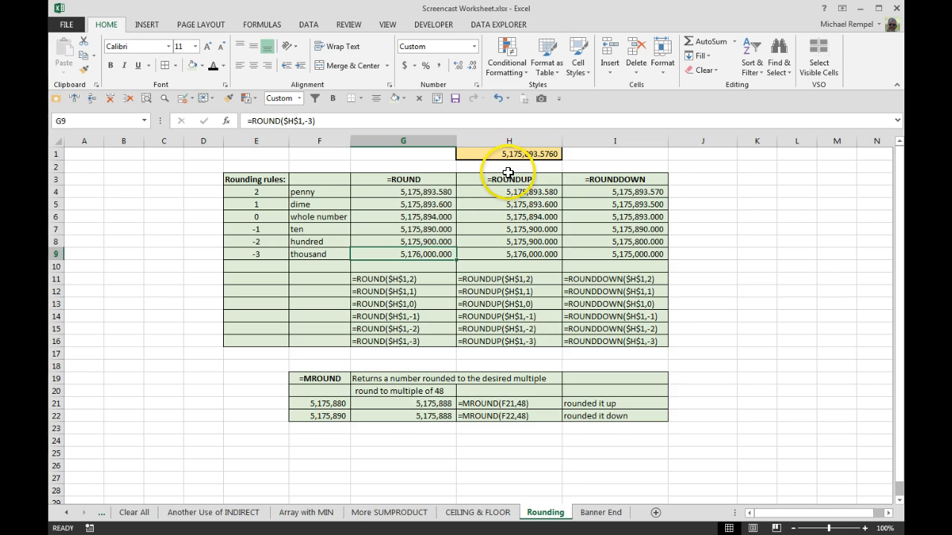
mouse_move(461, 211)
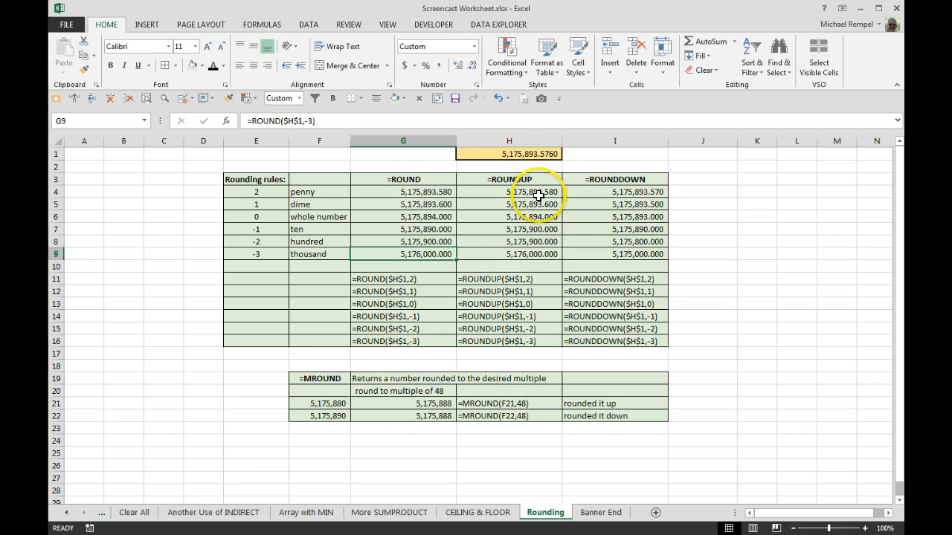
click(614, 192)
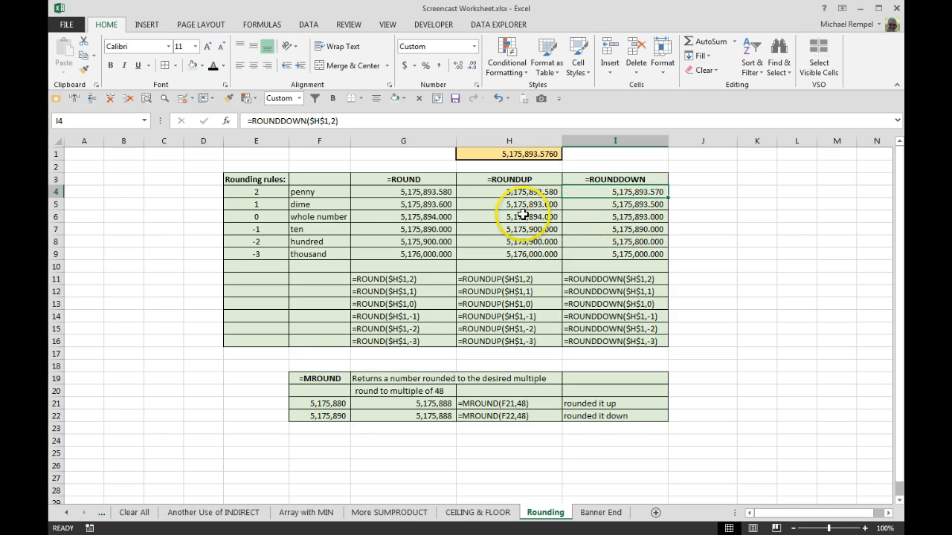
mouse_move(637, 206)
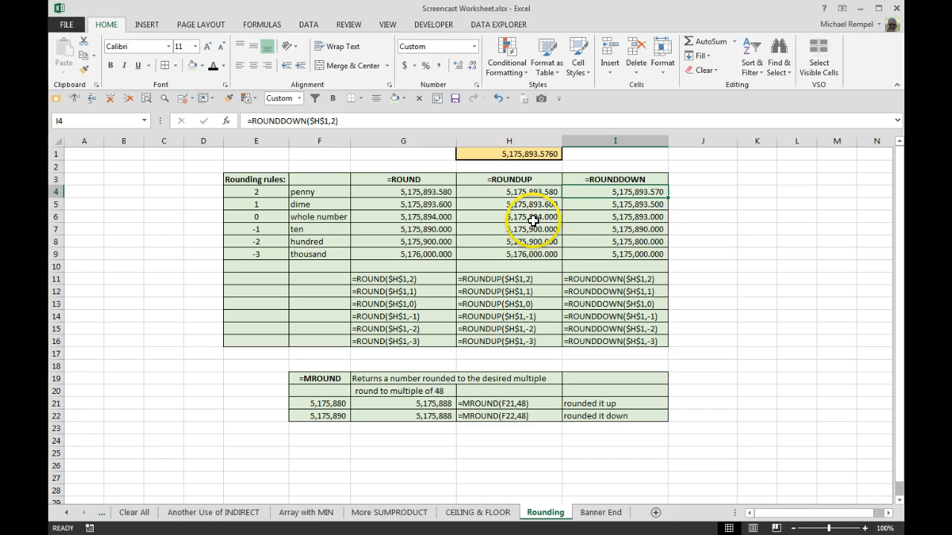
mouse_move(623, 238)
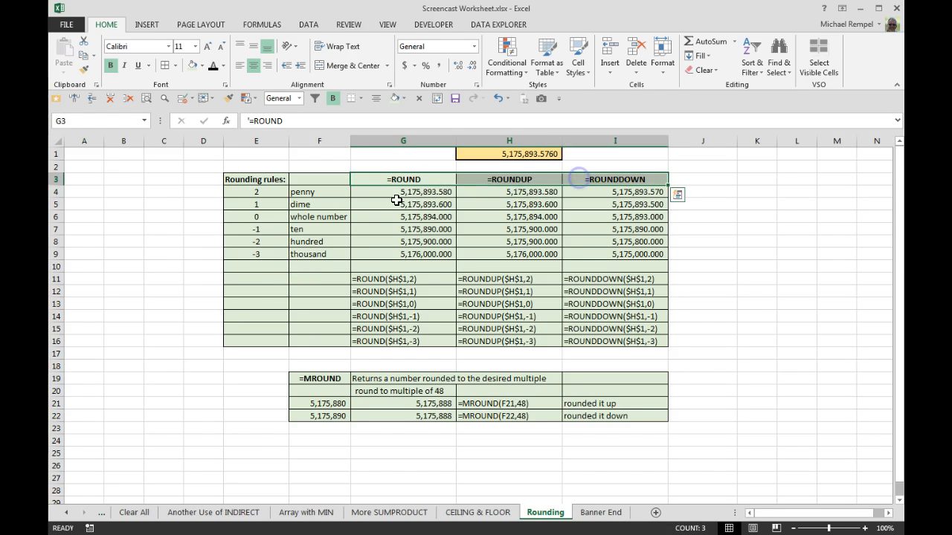
drag(256, 191, 256, 254)
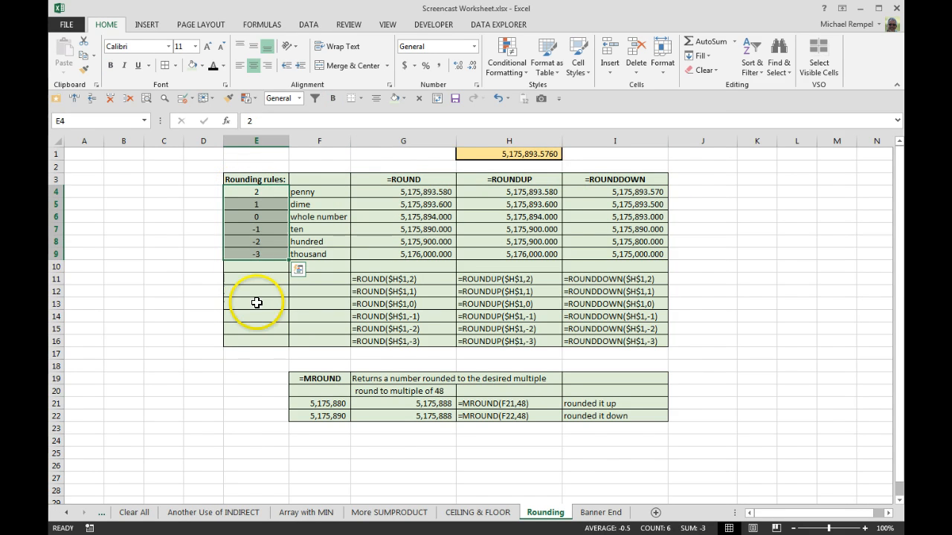
mouse_move(260, 268)
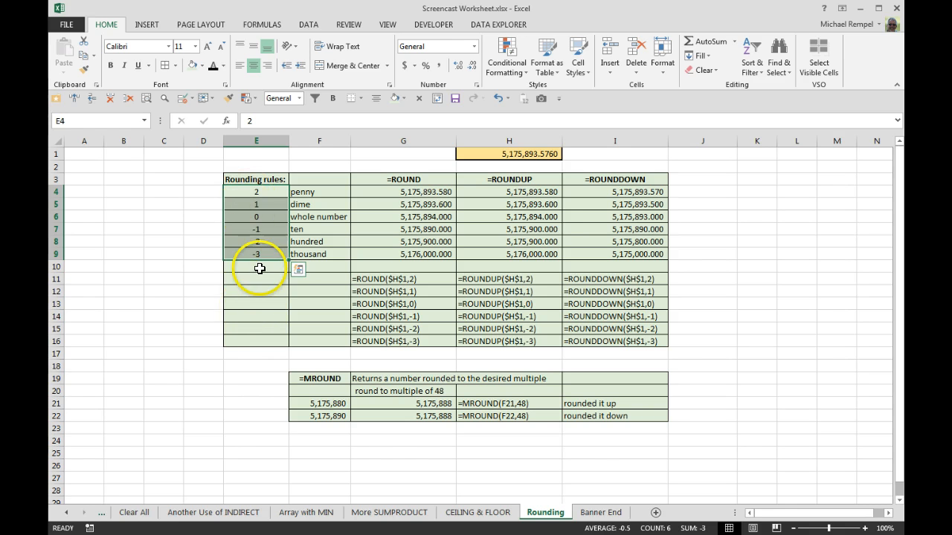
mouse_move(336, 265)
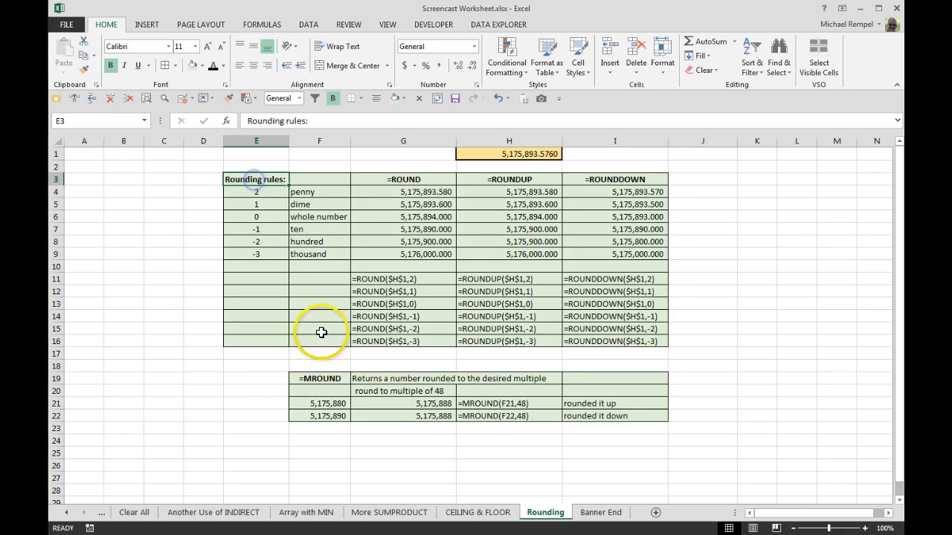
mouse_move(321, 378)
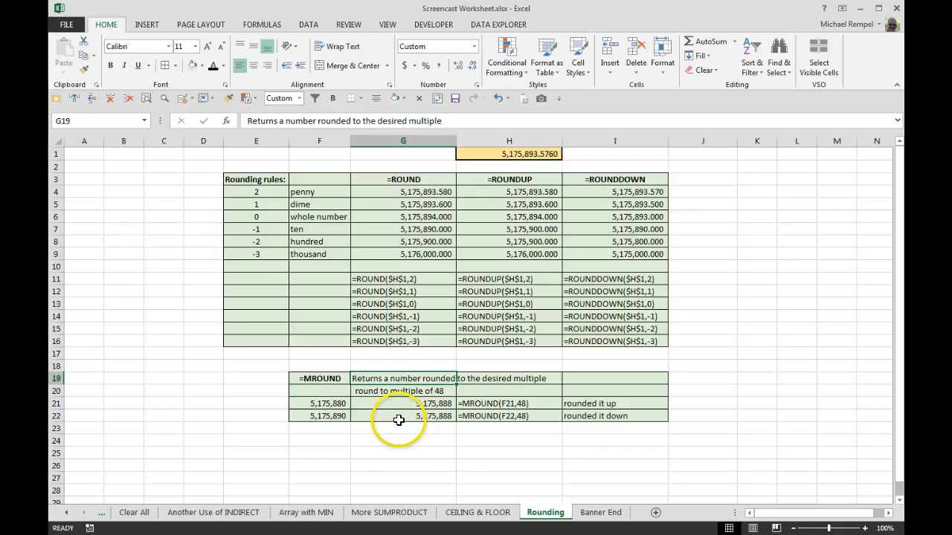
Review the MROUND description in G19, the round-up formula in G21 and the rounded-down number in F22.
click(403, 390)
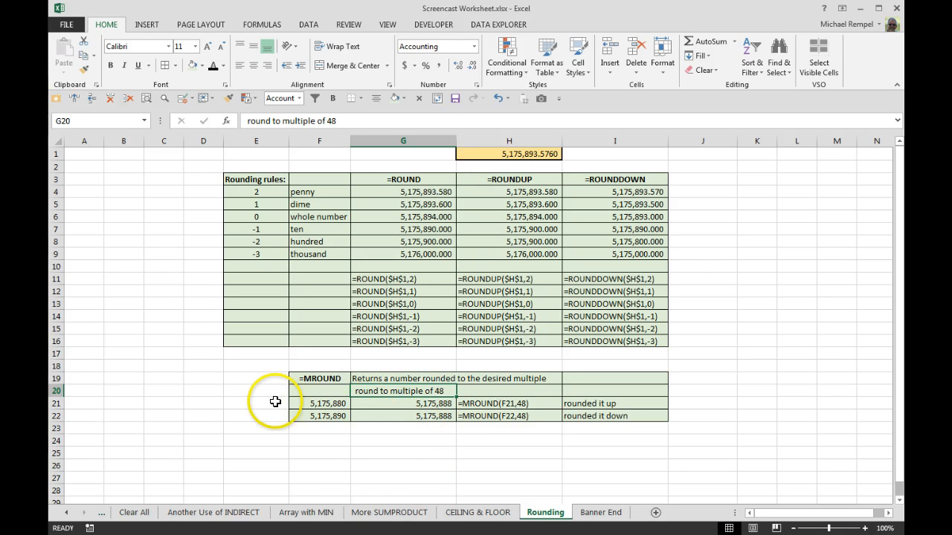
mouse_move(313, 417)
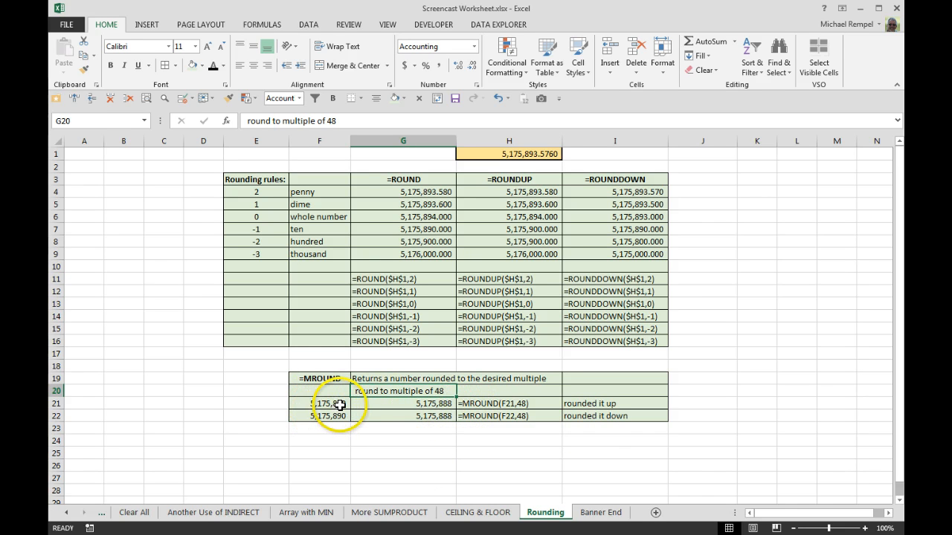
click(403, 403)
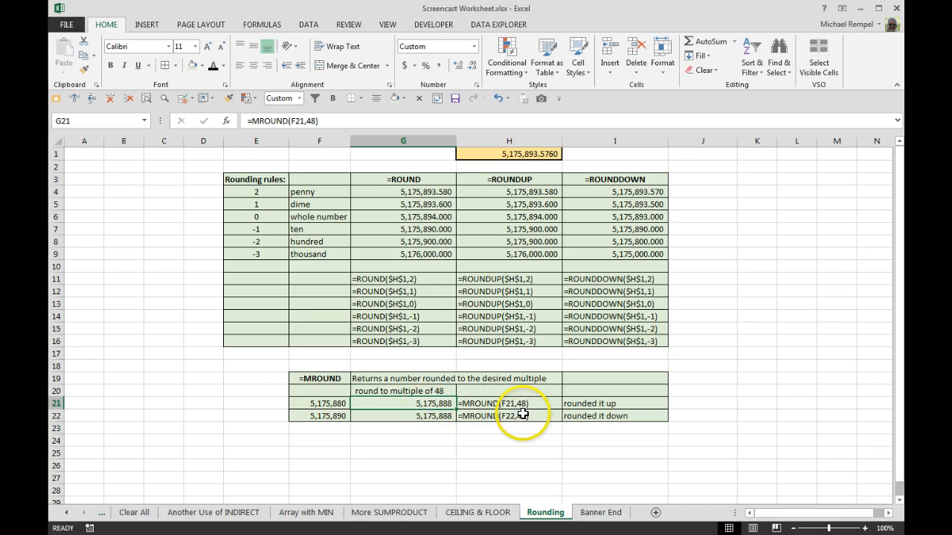
mouse_move(311, 418)
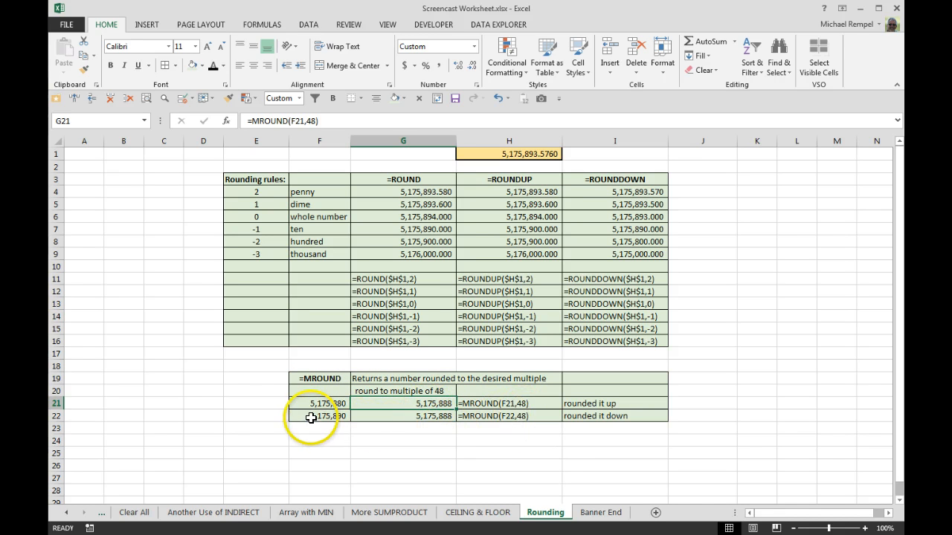
click(320, 417)
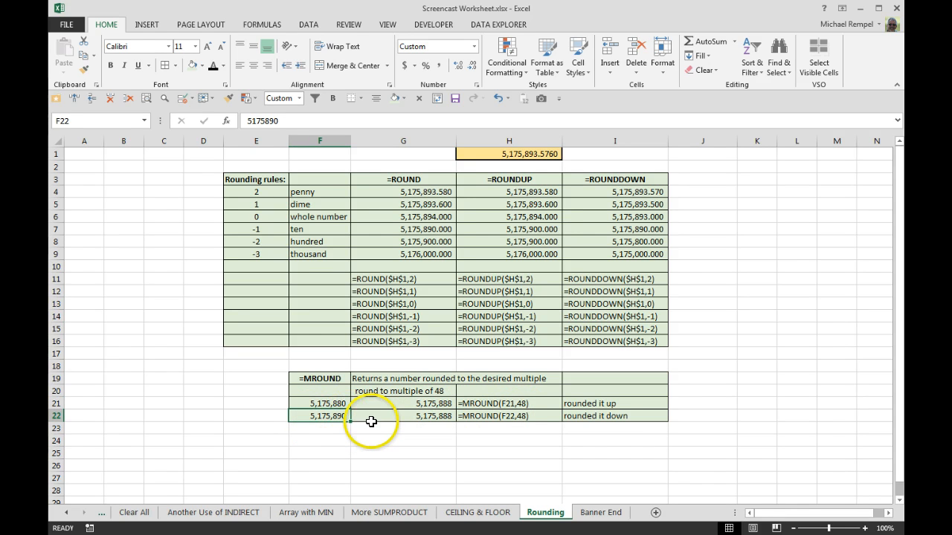
mouse_move(444, 404)
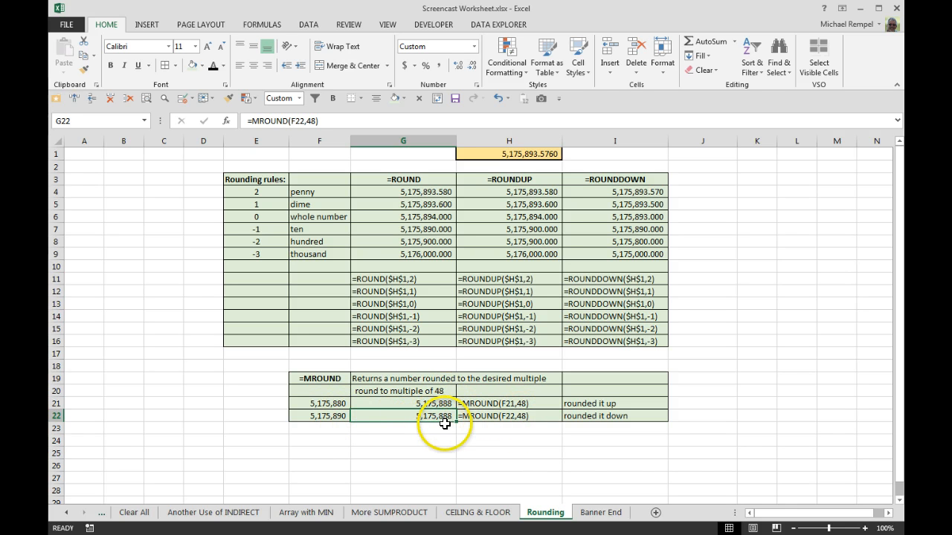
mouse_move(464, 431)
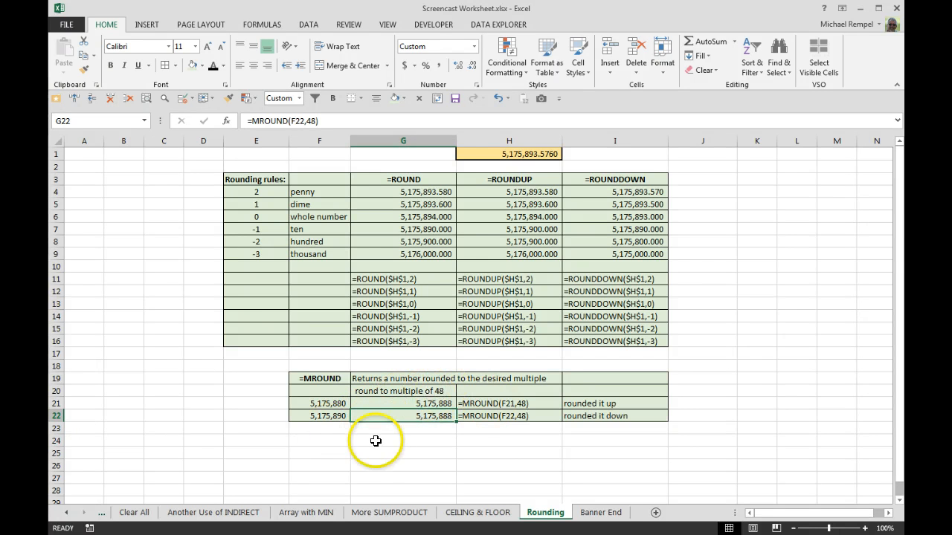
mouse_move(599, 511)
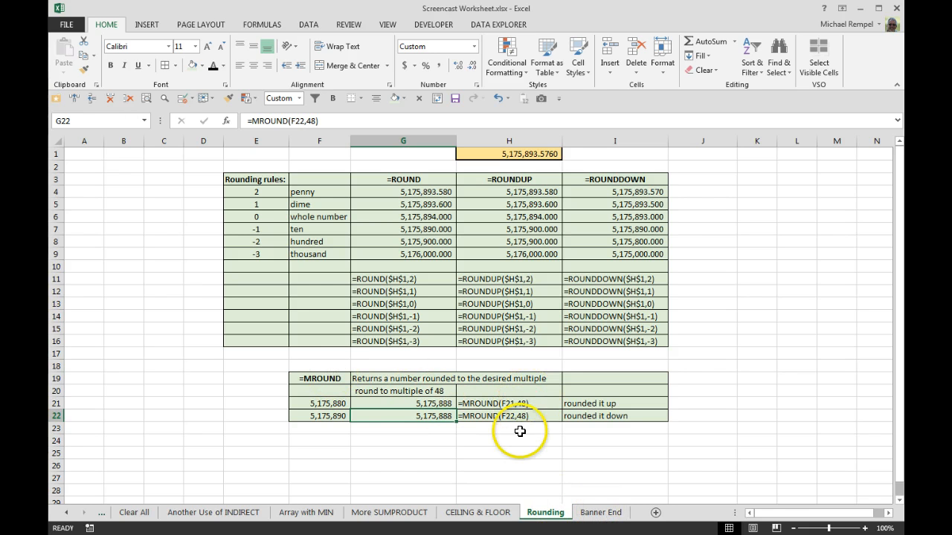
Switch to the closing Banner End worksheet.
click(600, 512)
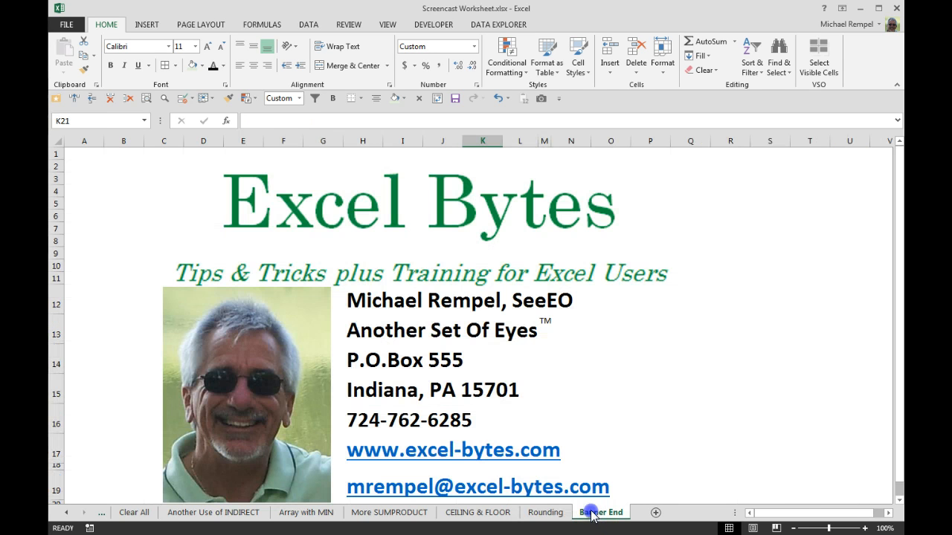
click(601, 512)
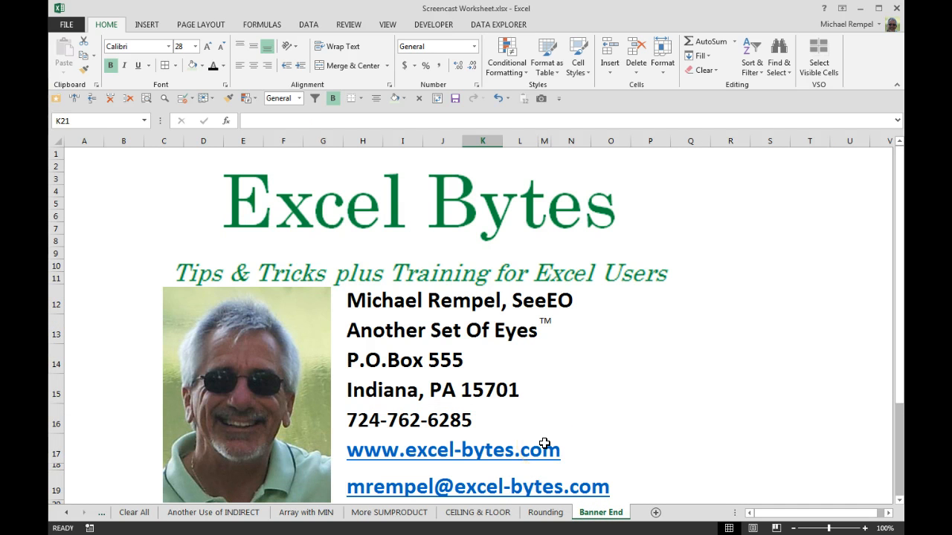